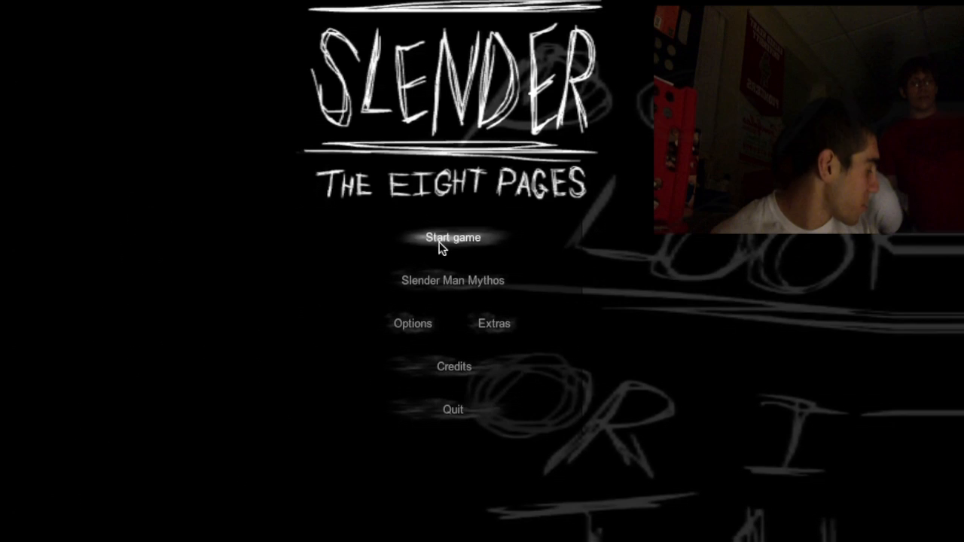
{"action": "left_click", "coordinate": [452, 237]}
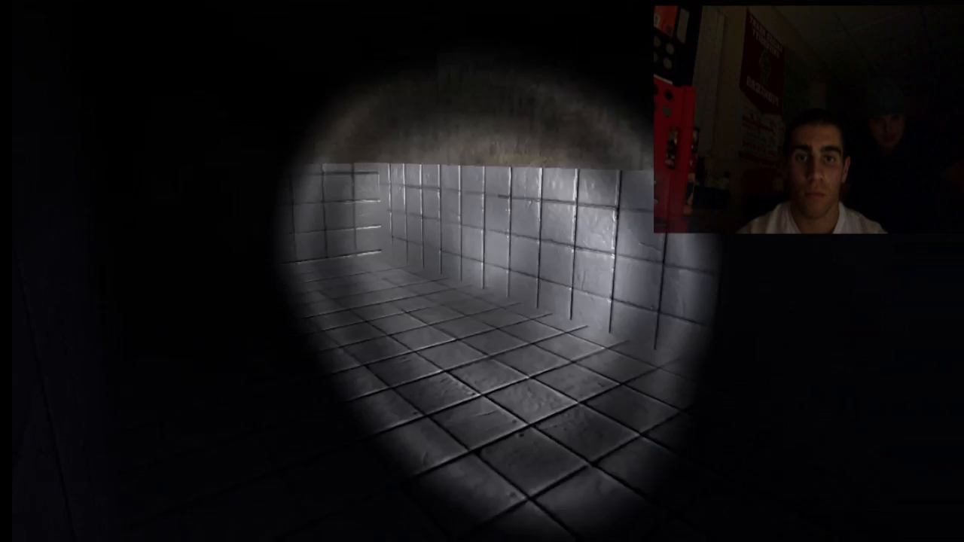
{"action": "key", "text": "w"}
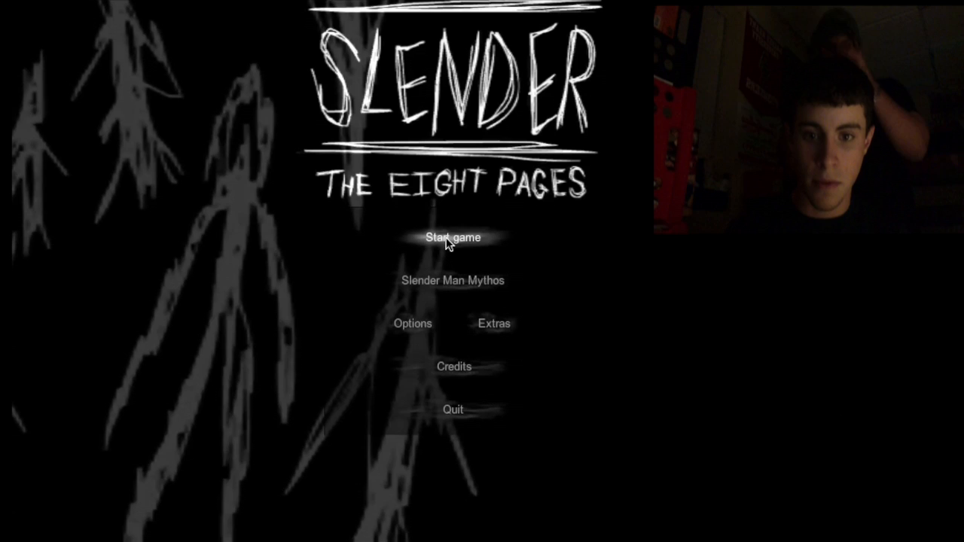
{"action": "left_click", "coordinate": [453, 237]}
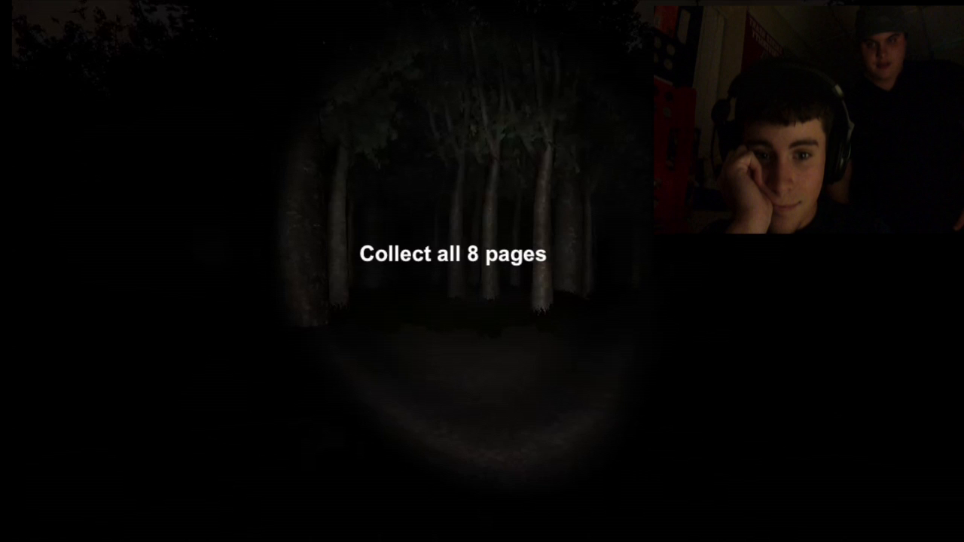